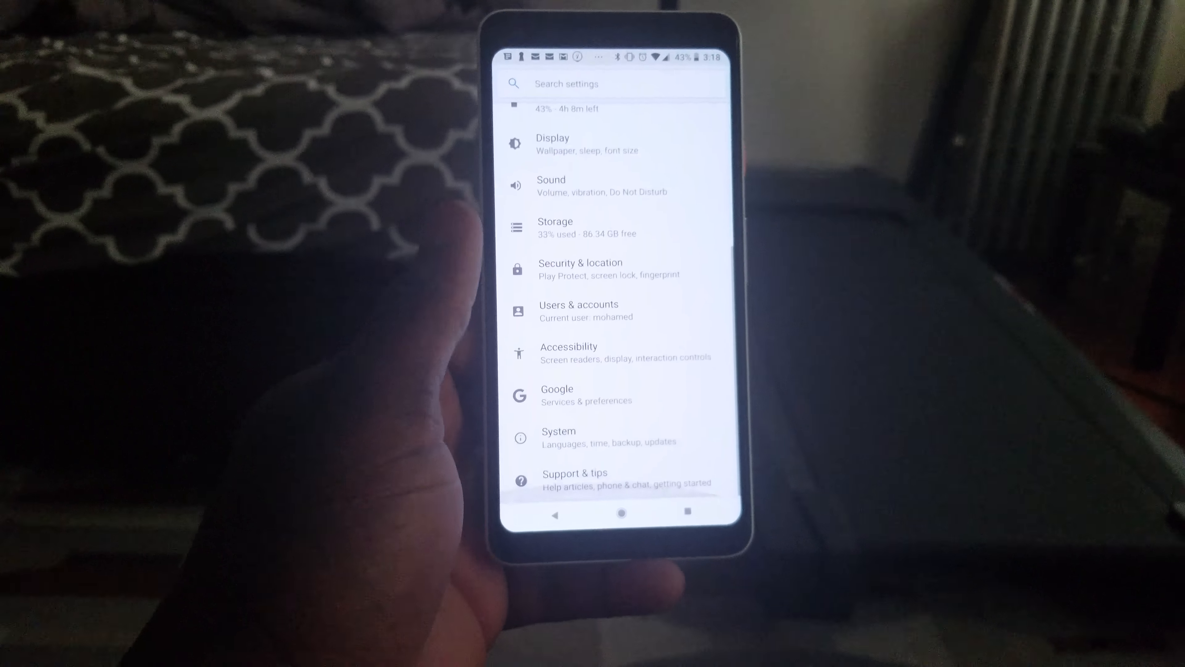
- Scroll the main Settings list and go into the System page
scroll("down", 3)
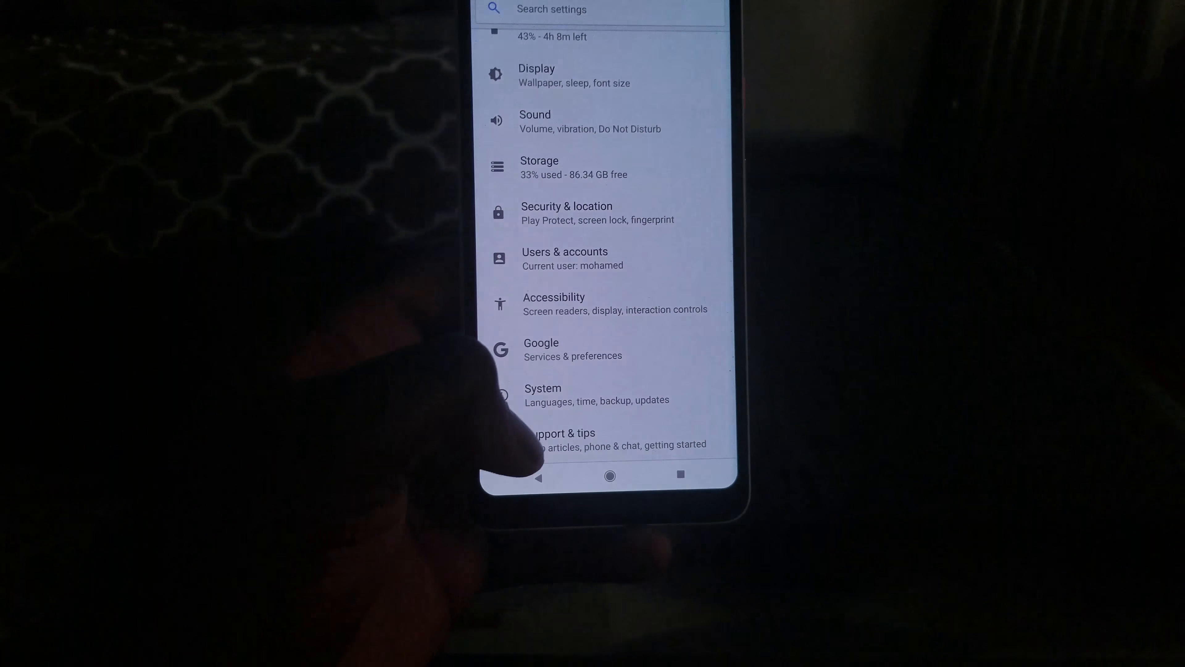
left_click(542, 393)
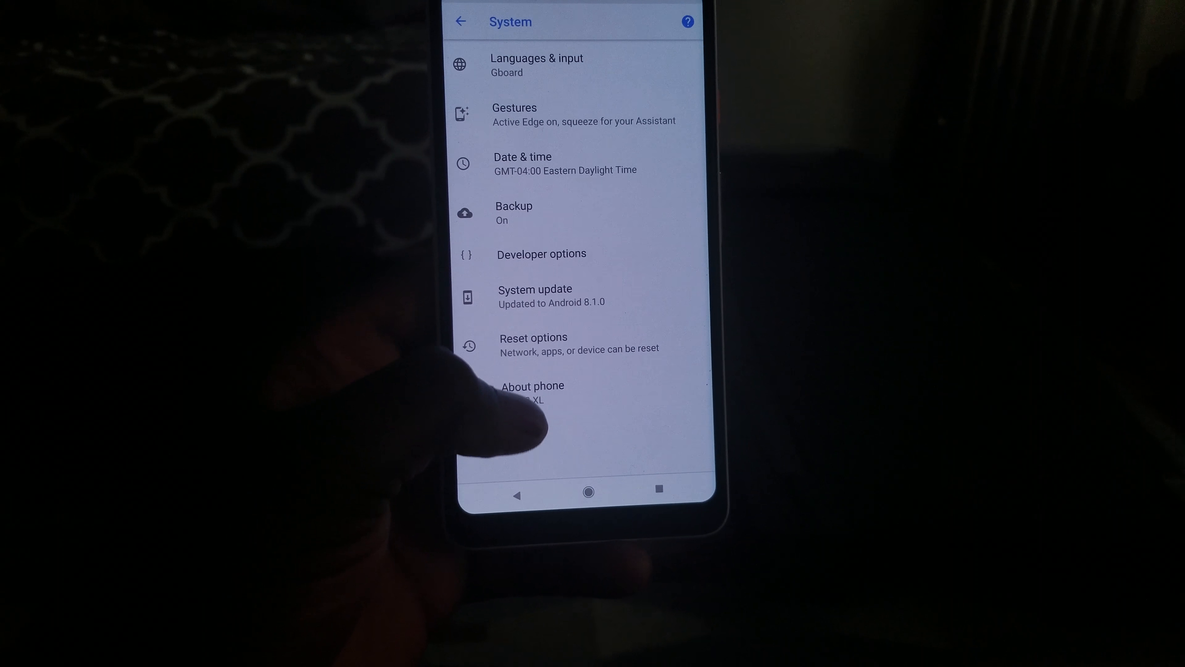
left_click(533, 385)
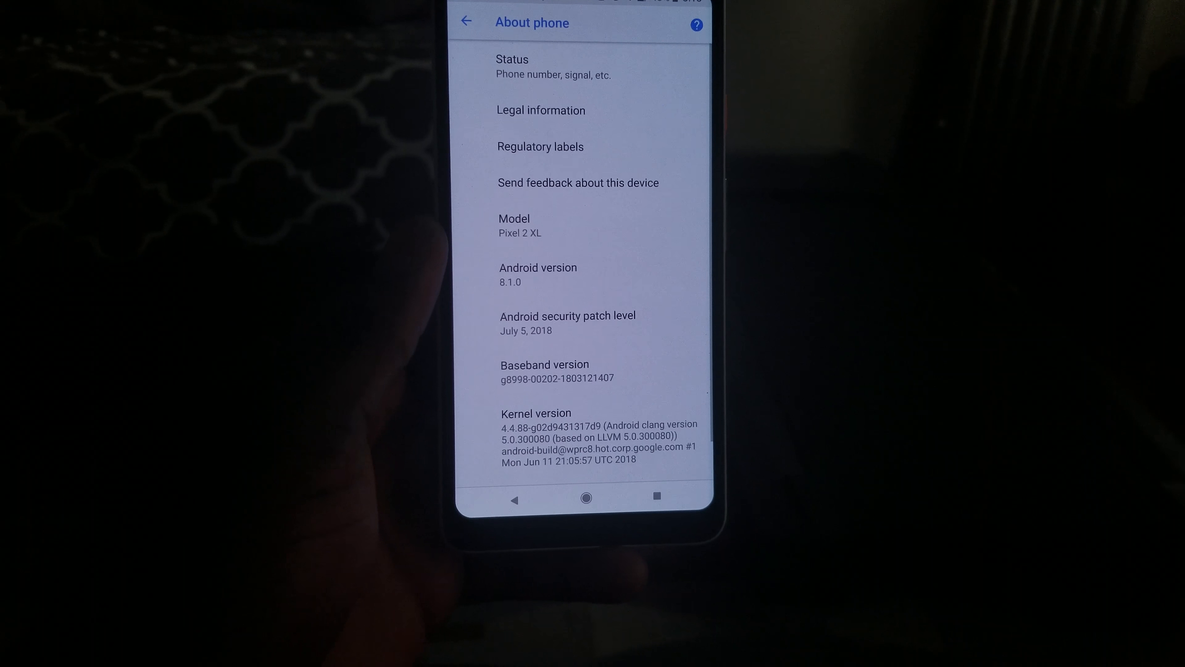
scroll("down", 3)
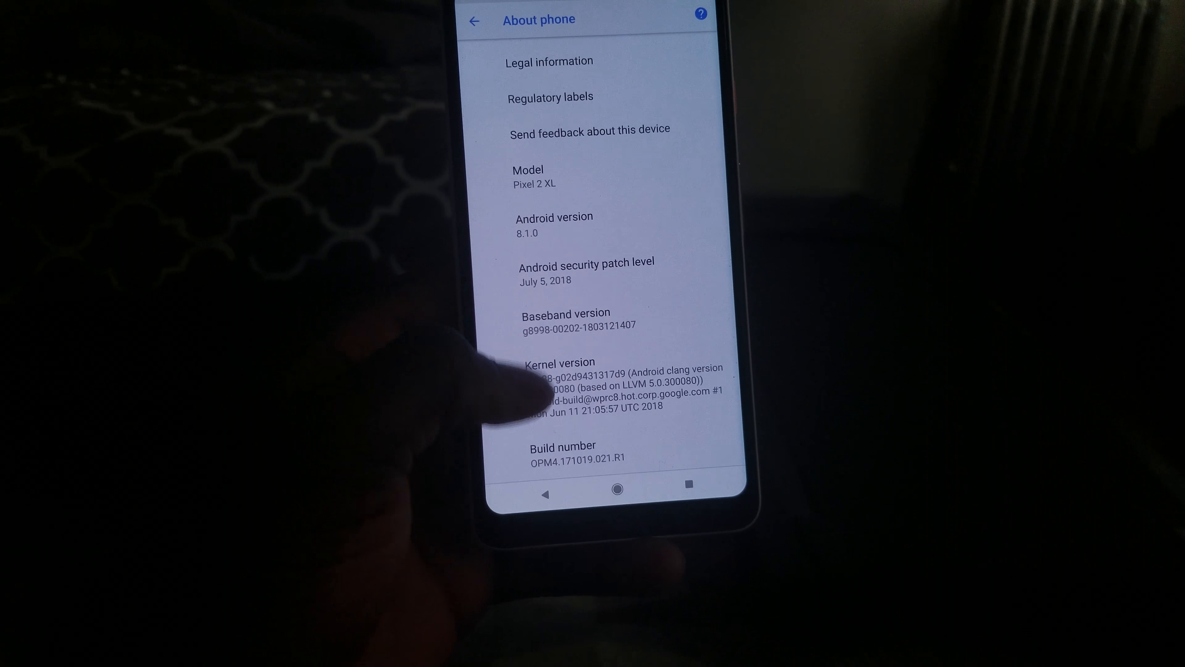
left_click(561, 445)
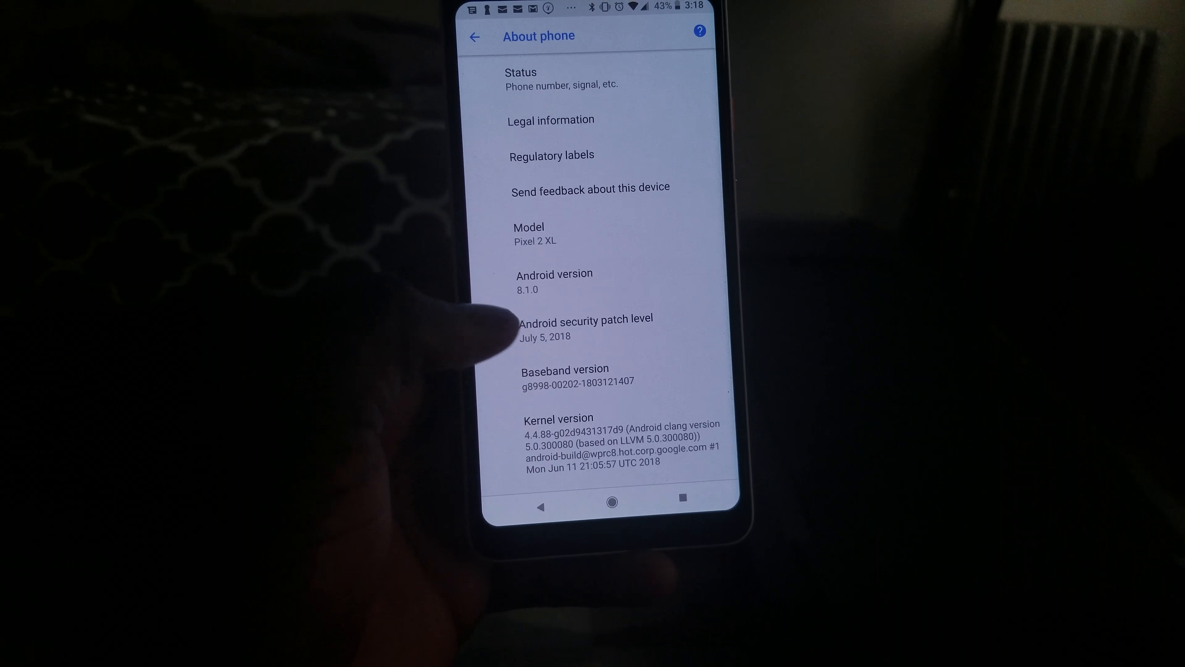
left_click(474, 36)
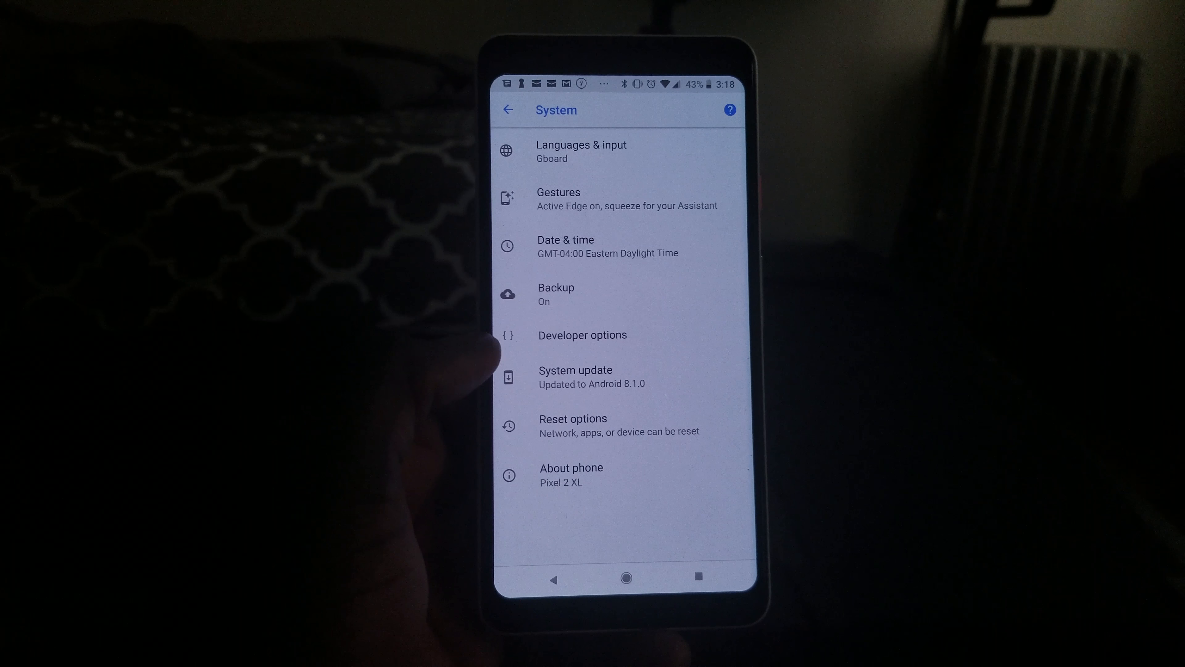
- Enter Developer options and scroll down to the Bluetooth AVRCP Version entry
left_click(582, 334)
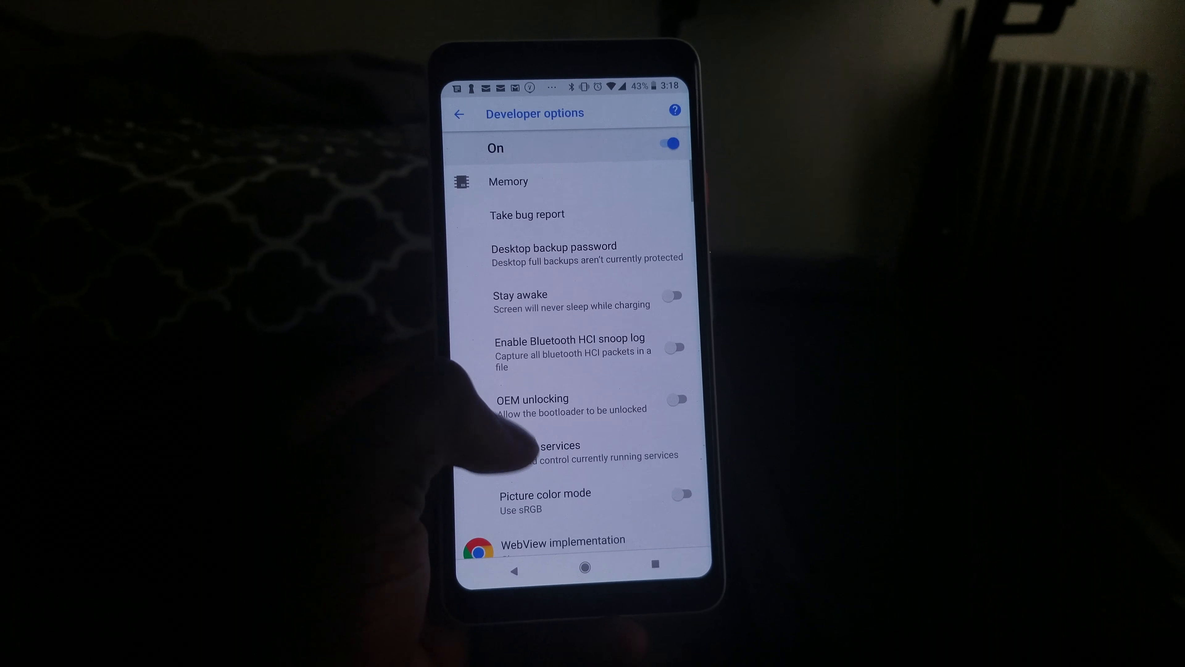
scroll("down", 3)
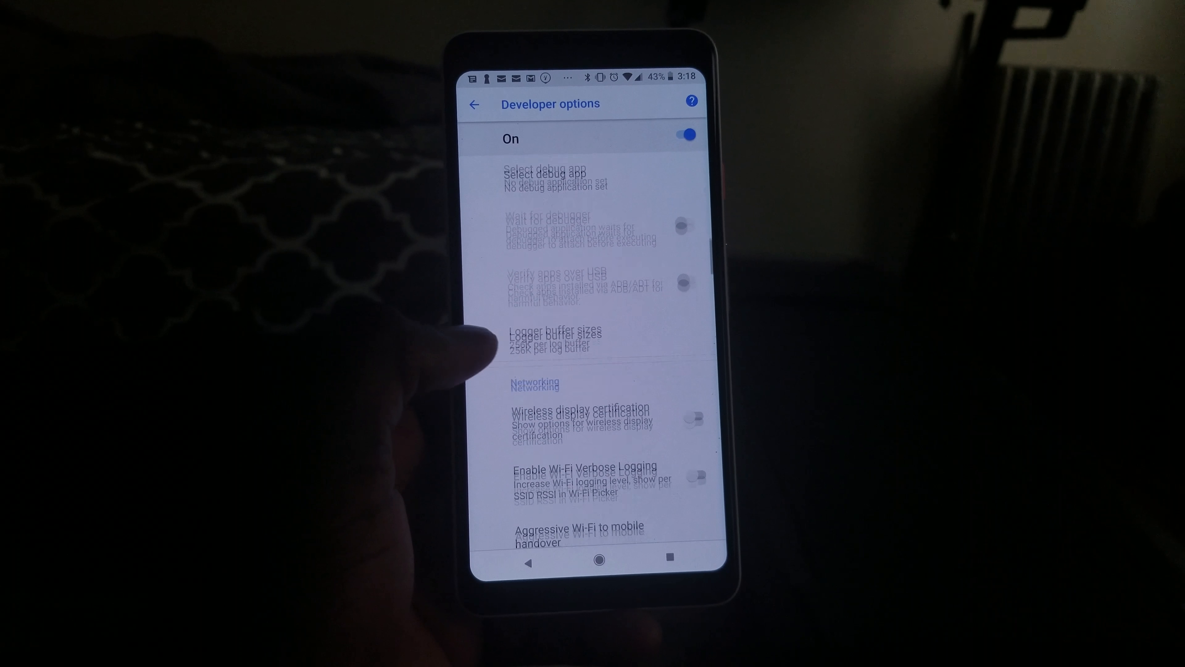
scroll("down", 3)
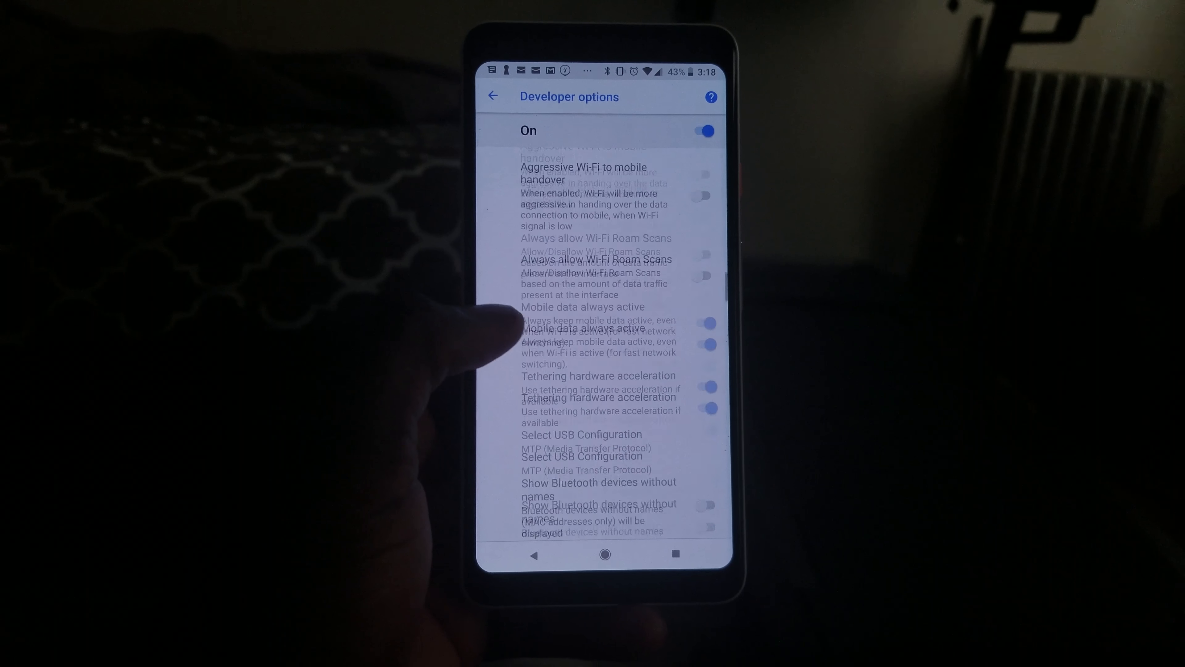
scroll("down", 3)
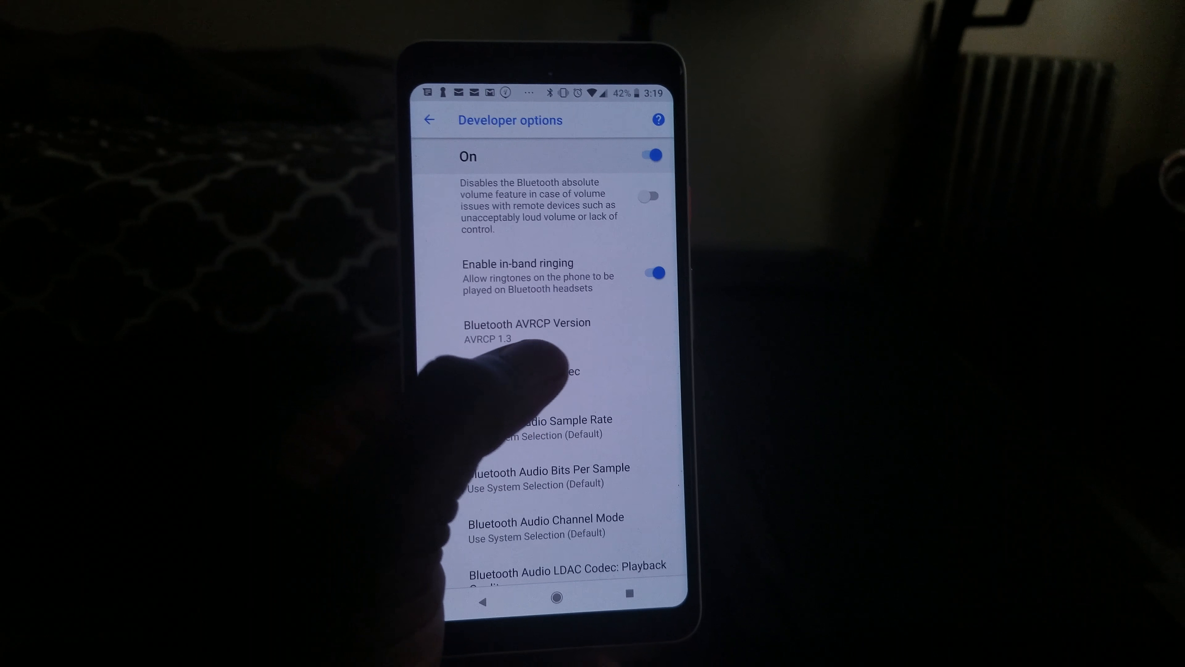
- Change Bluetooth AVRCP Version from 1.4 (Default) to AVRCP 1.3
left_click(526, 329)
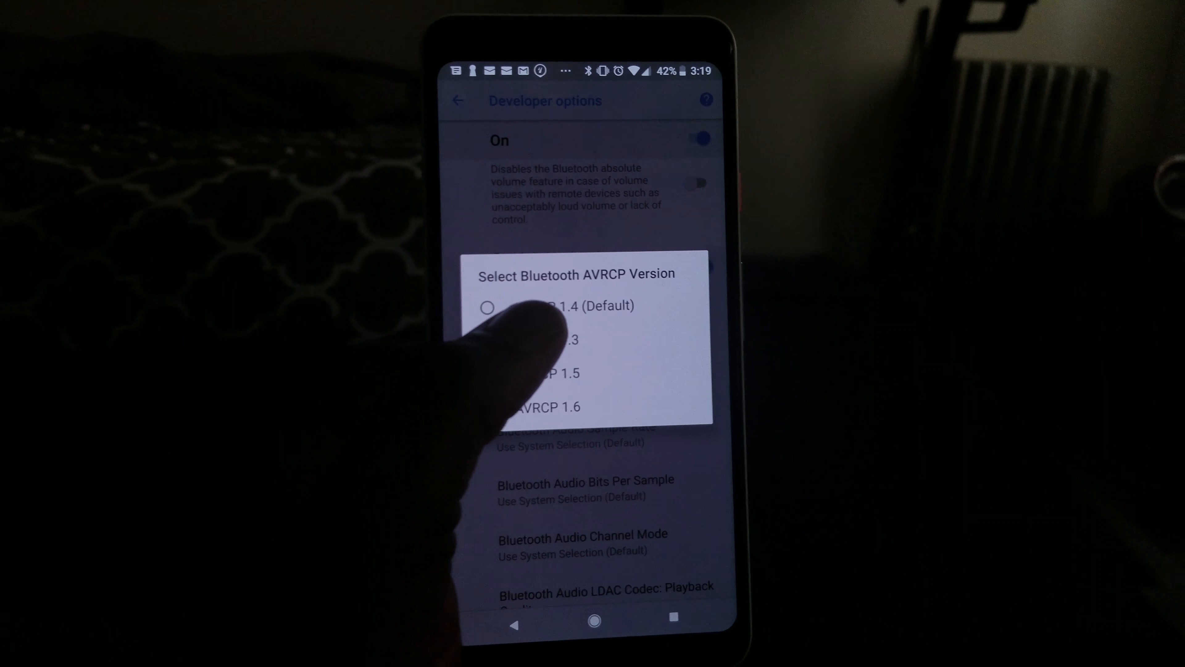
left_click(499, 344)
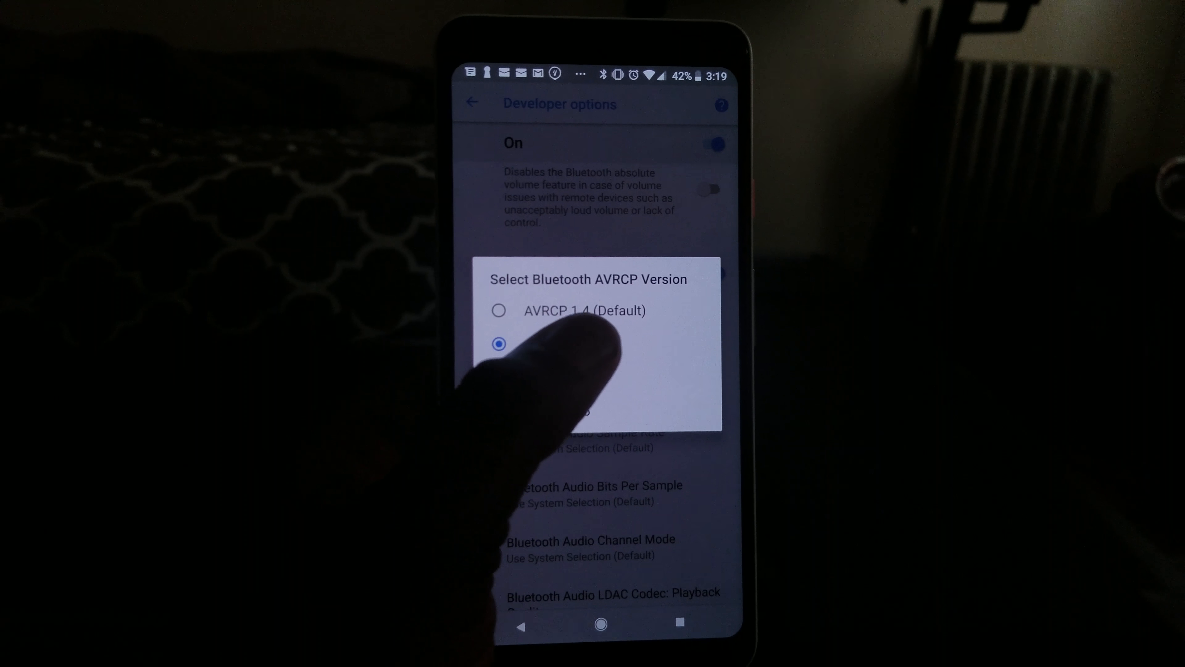